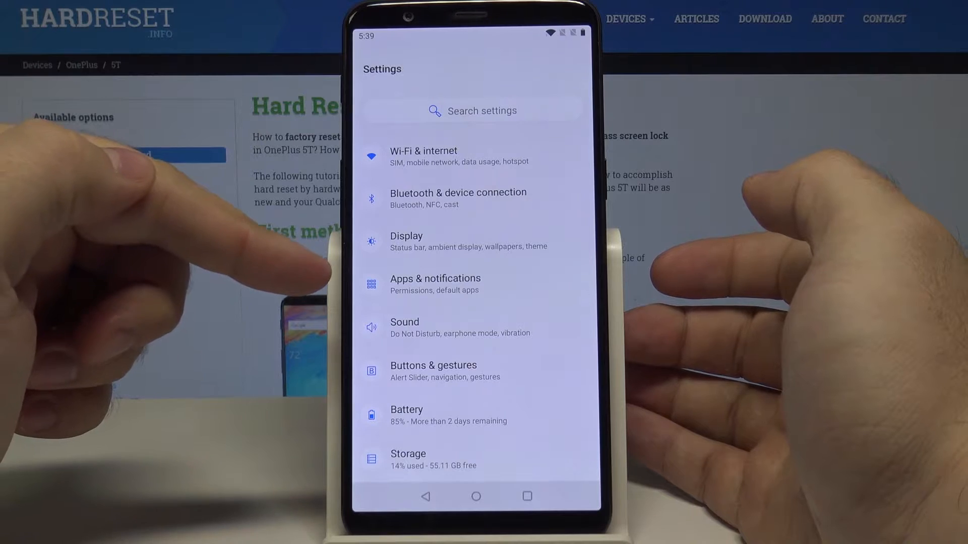
# Navigate from Apps & notifications through Special app access to the Install unknown apps list.
pyautogui.click(435, 284)
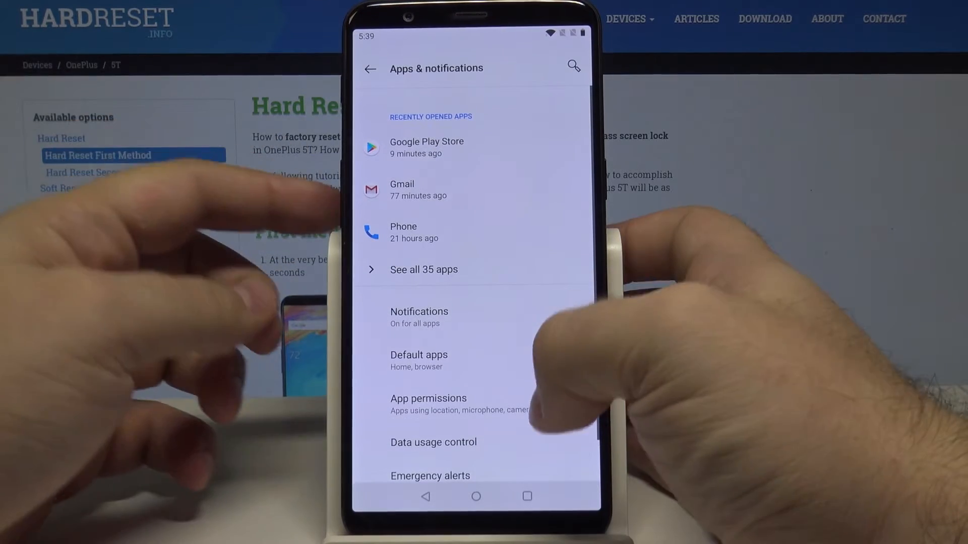
pyautogui.scroll(3)
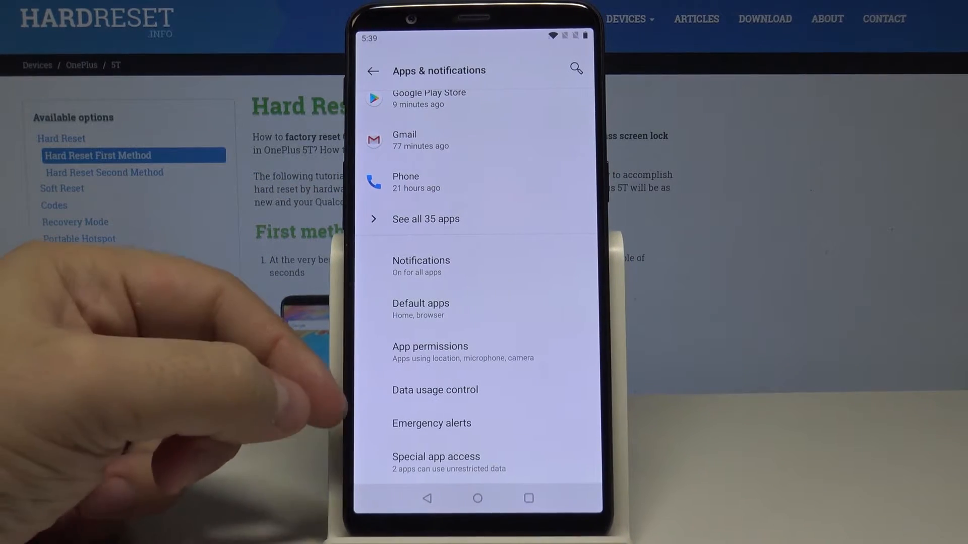
pyautogui.click(436, 457)
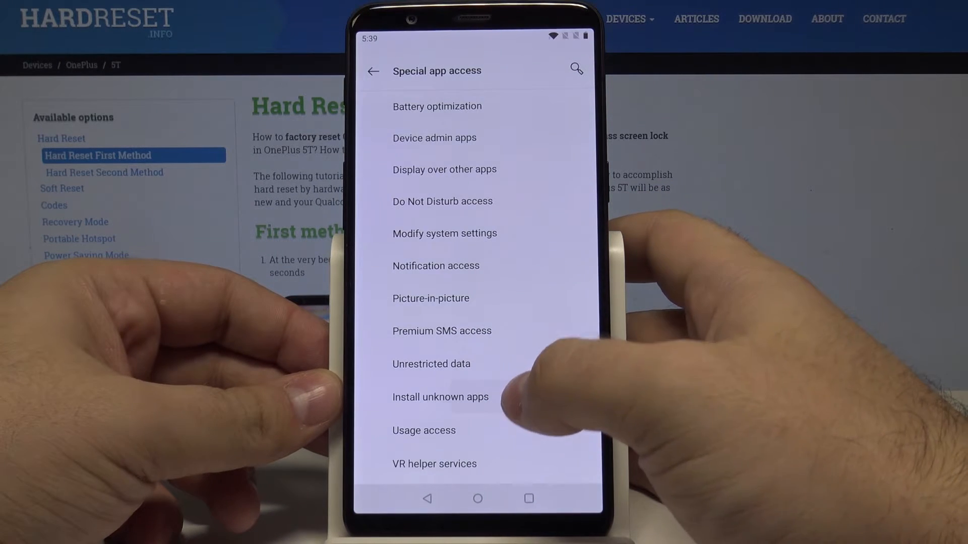
pyautogui.click(440, 396)
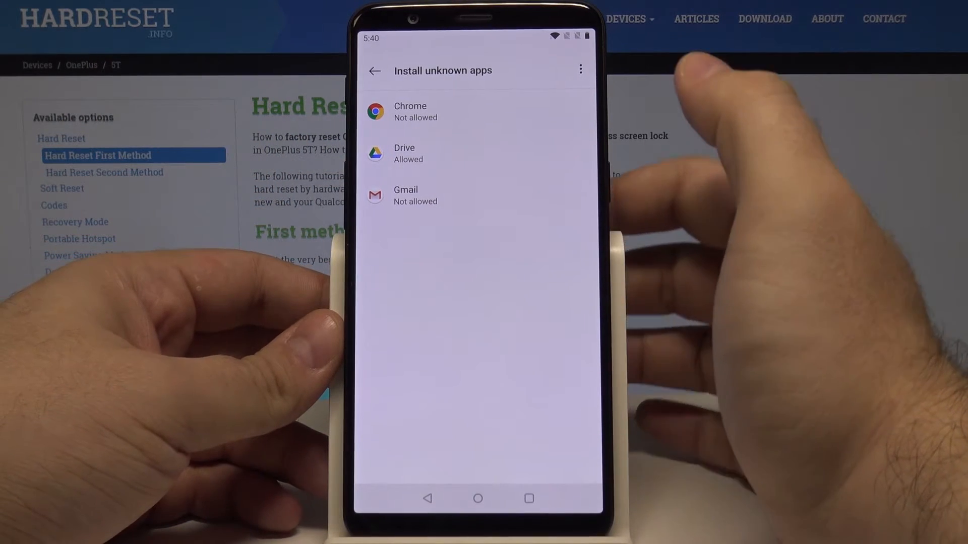
# Open the overflow menu on the Install unknown apps list to reveal Show system.
pyautogui.click(580, 69)
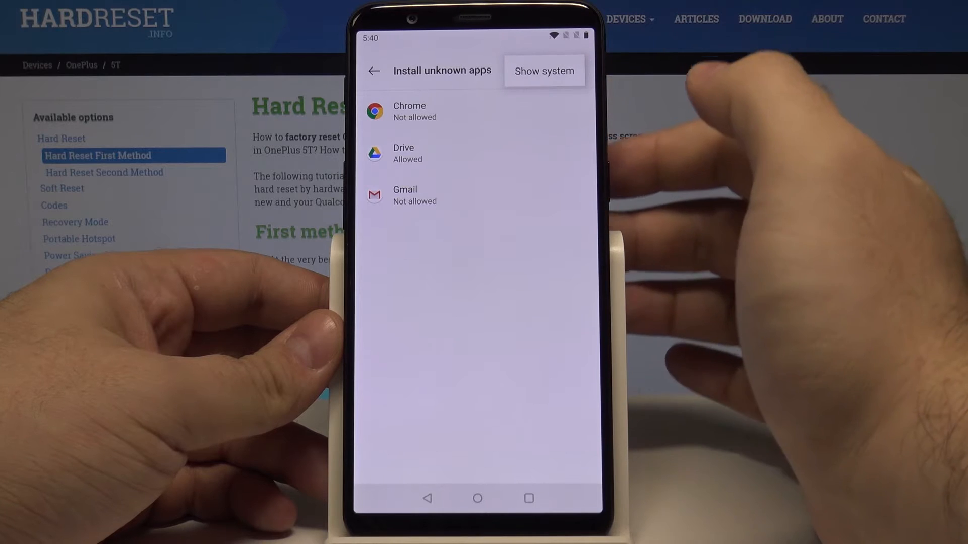